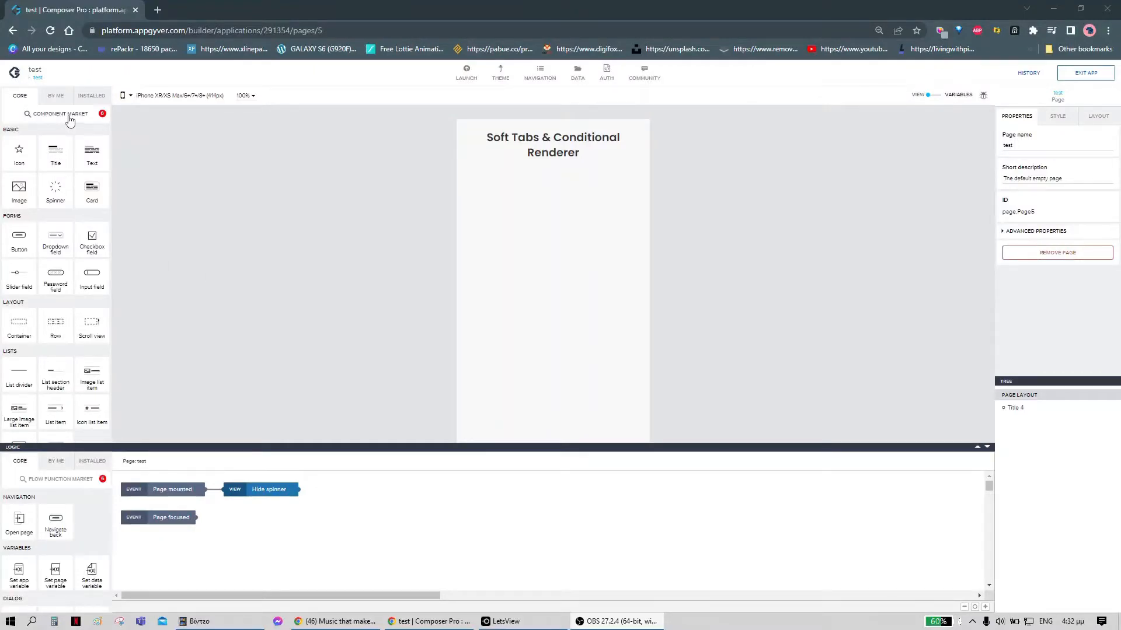
Step: Find 'Tabs' in the Component Market and install the Soft tabs component
left_click(60, 114)
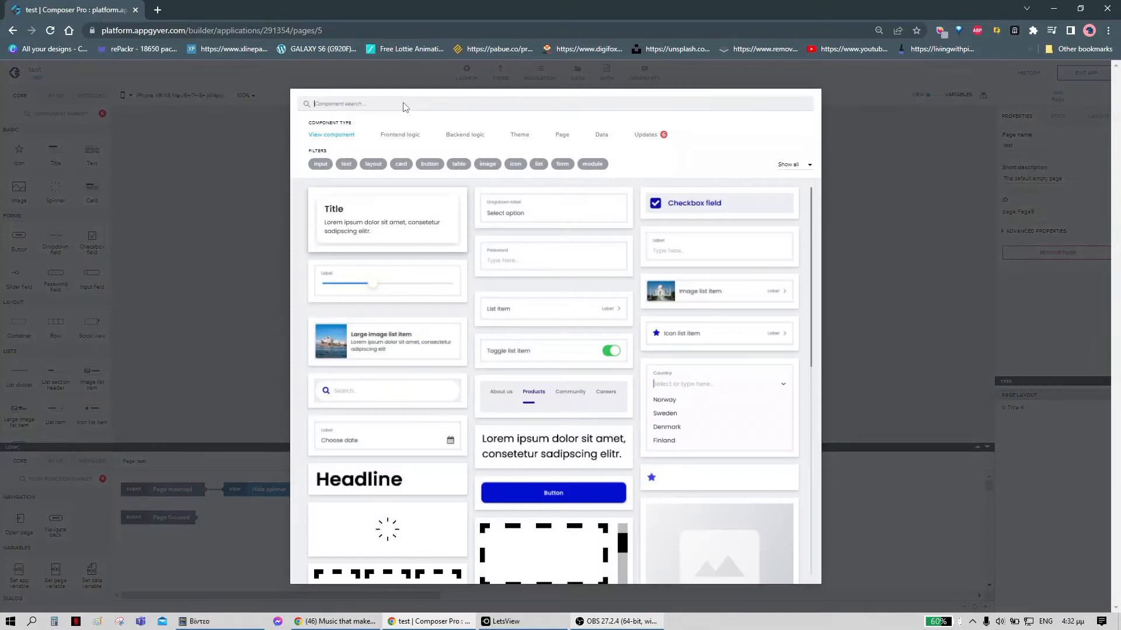
type("Tabs")
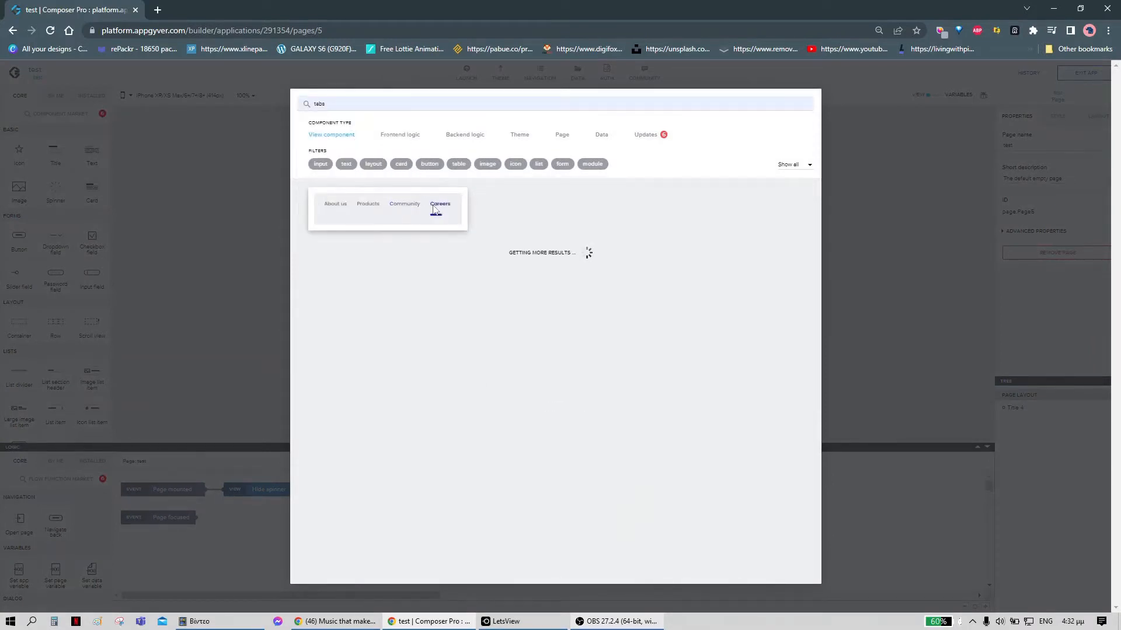
left_click(388, 208)
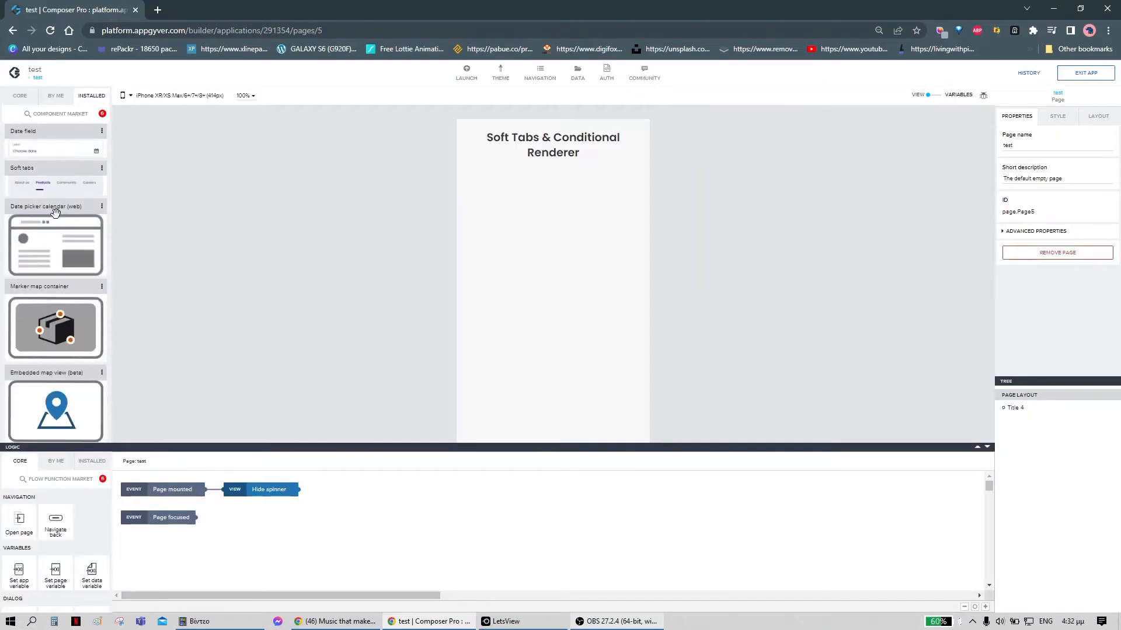
Step: Drag Soft tabs and Conditional renderer from the installed list onto the canvas under the title
scroll("down", 3)
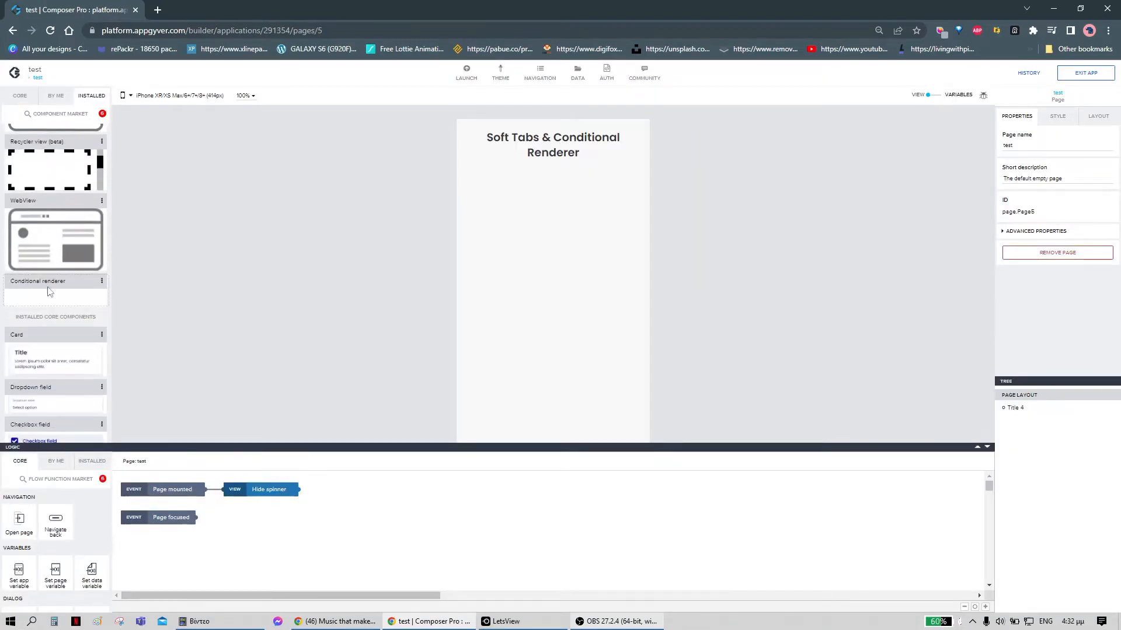
scroll("down", 3)
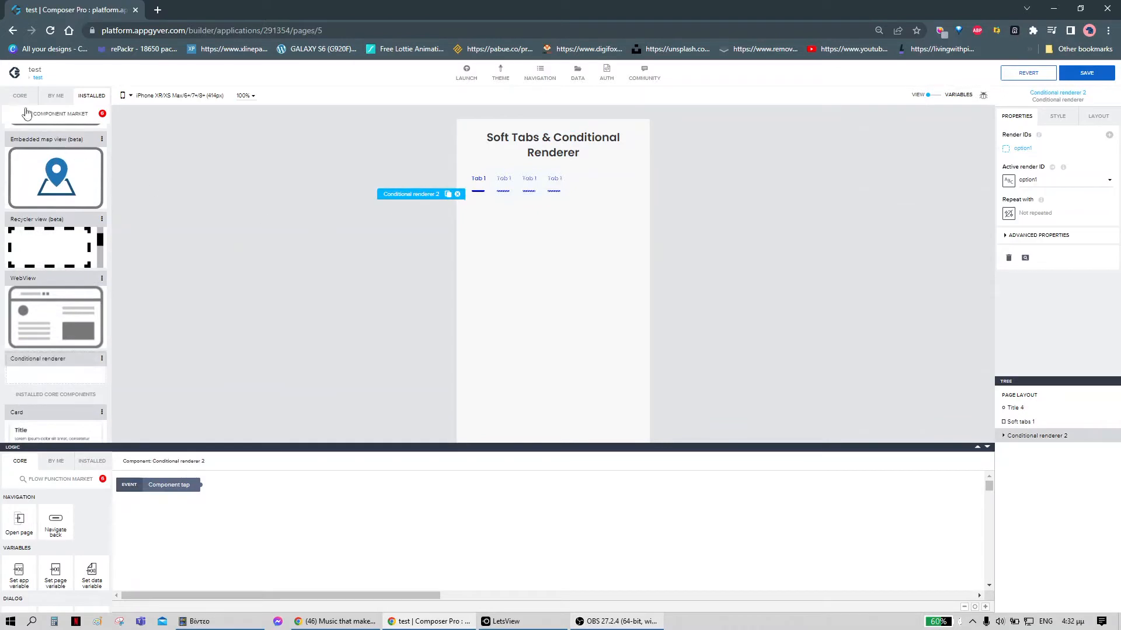
Step: Give the first container the title Heart and a heart icon, then duplicate it
left_click(20, 95)
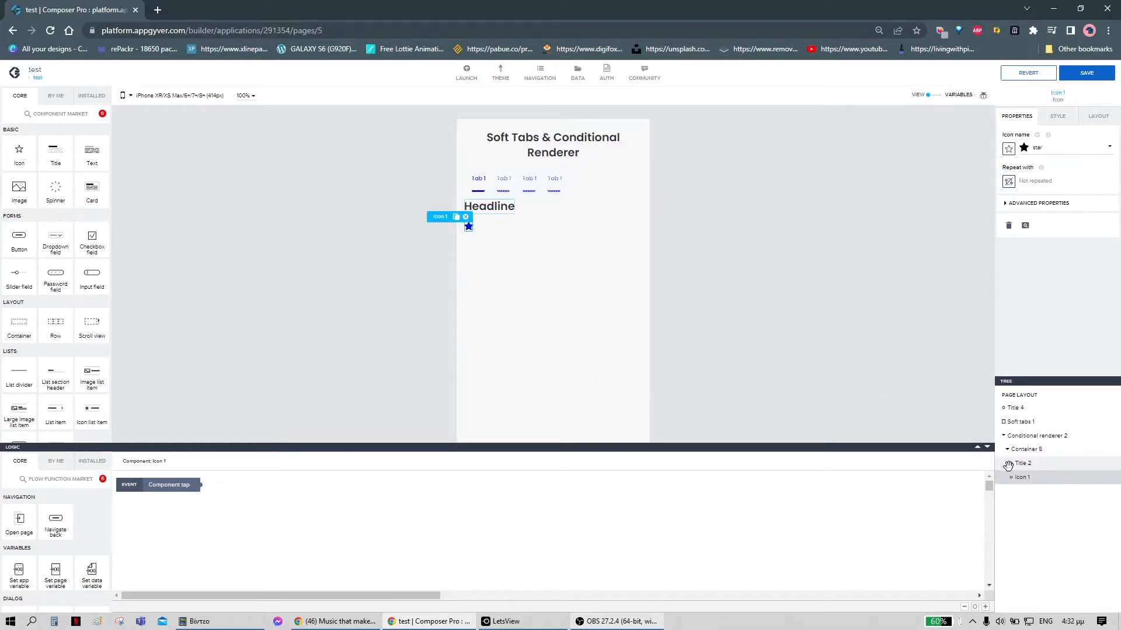
left_click(1023, 464)
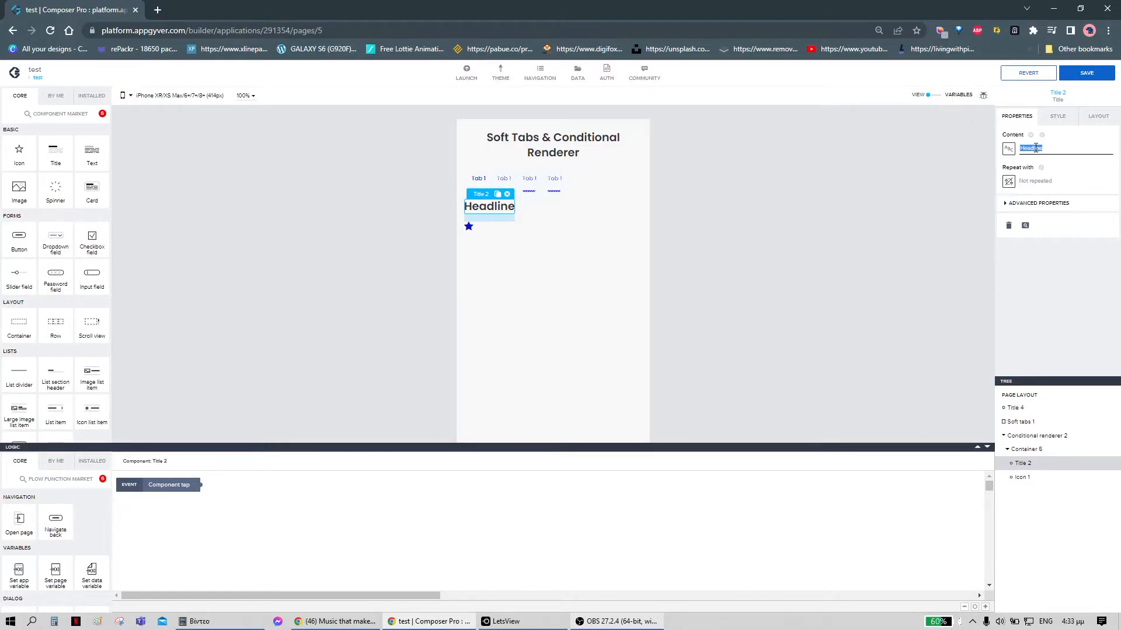
type("Heart")
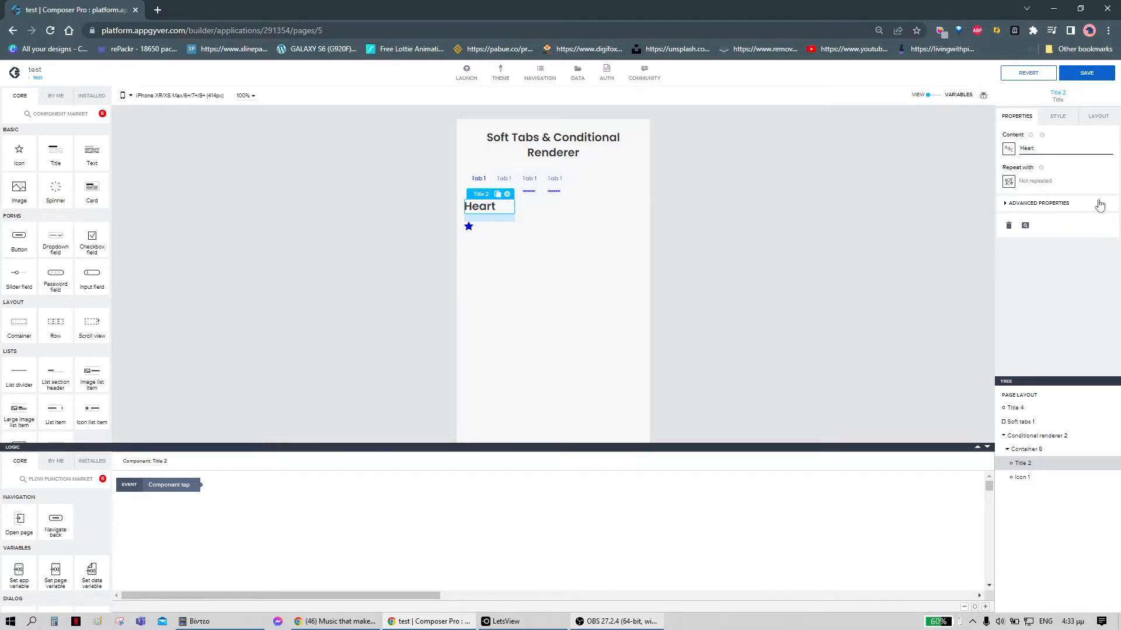
left_click(468, 227)
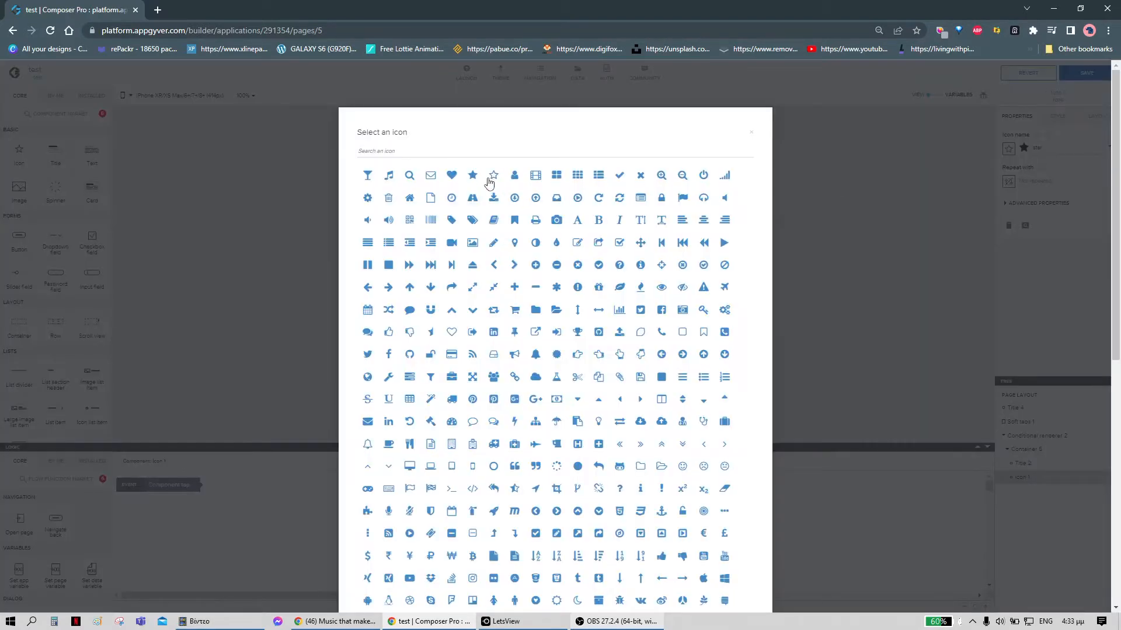
left_click(450, 176)
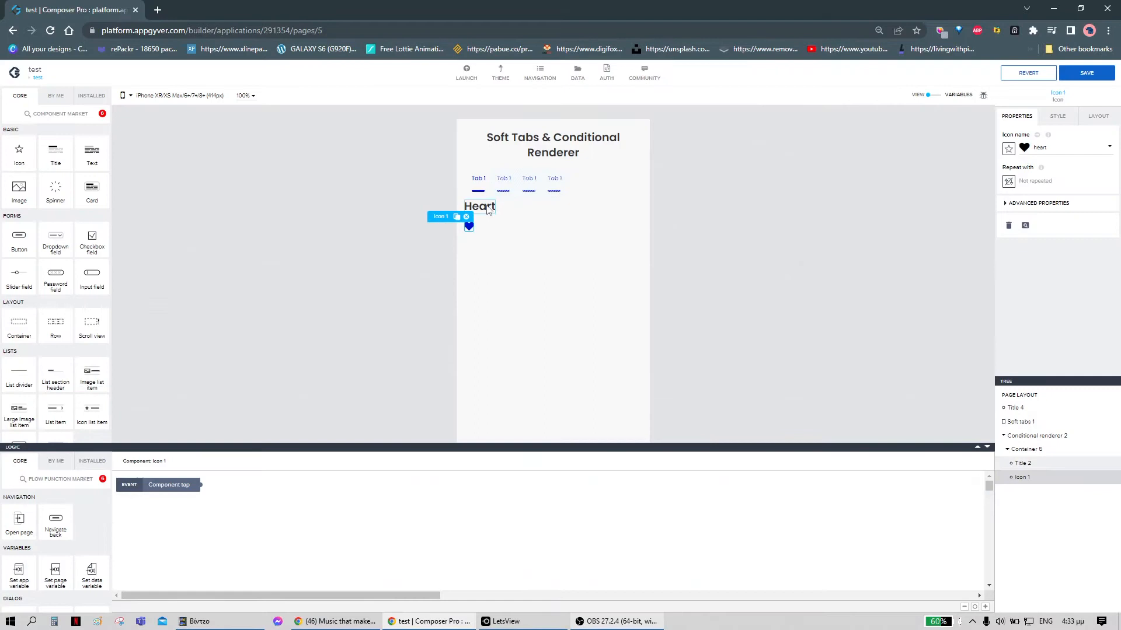
left_click(454, 194)
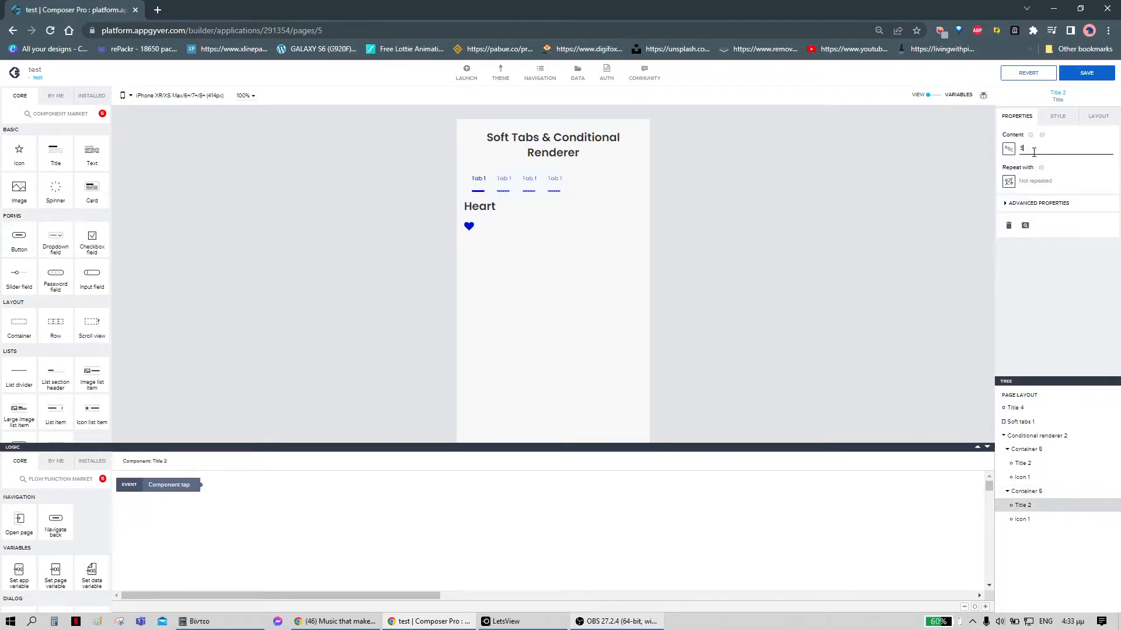
Step: Title the second container Star and duplicate a container for a third one
type("Star")
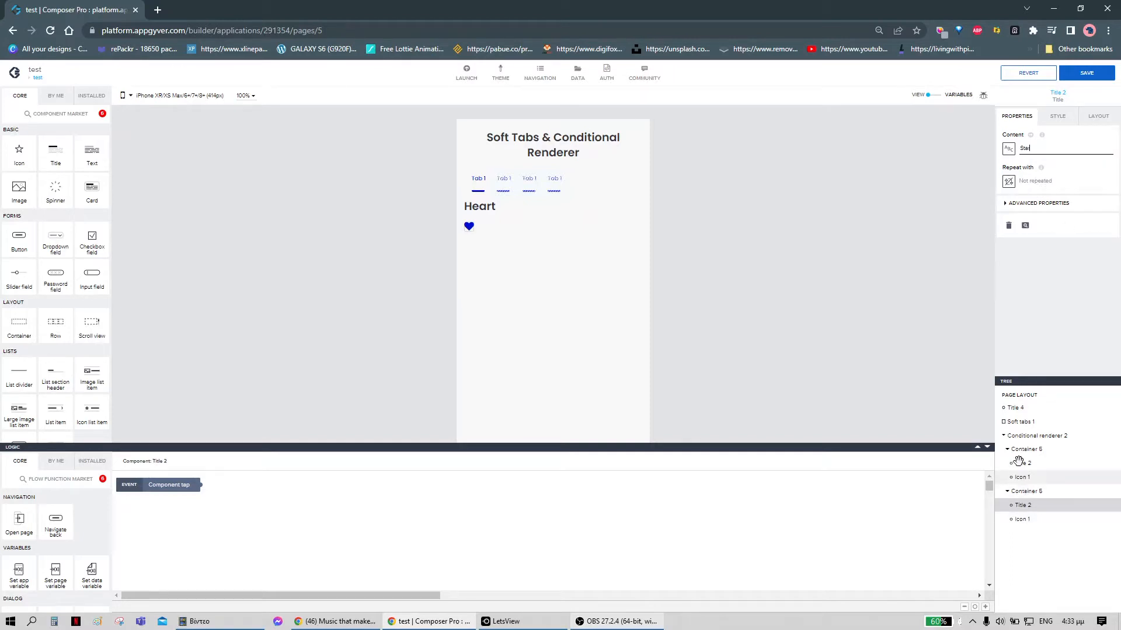
left_click(1026, 448)
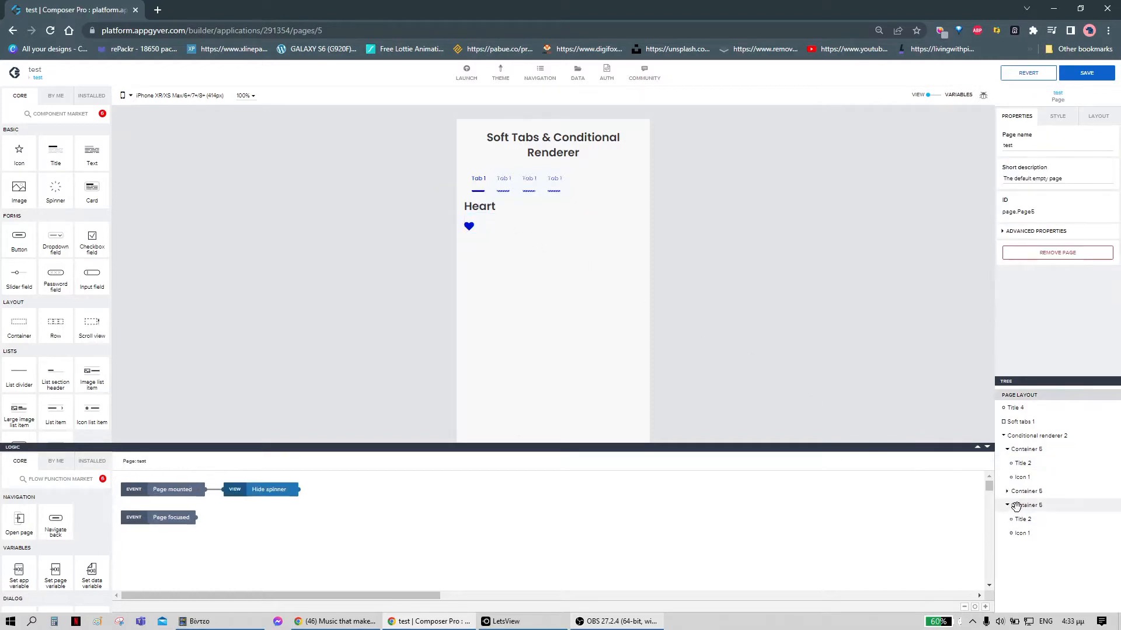
left_click(1028, 491)
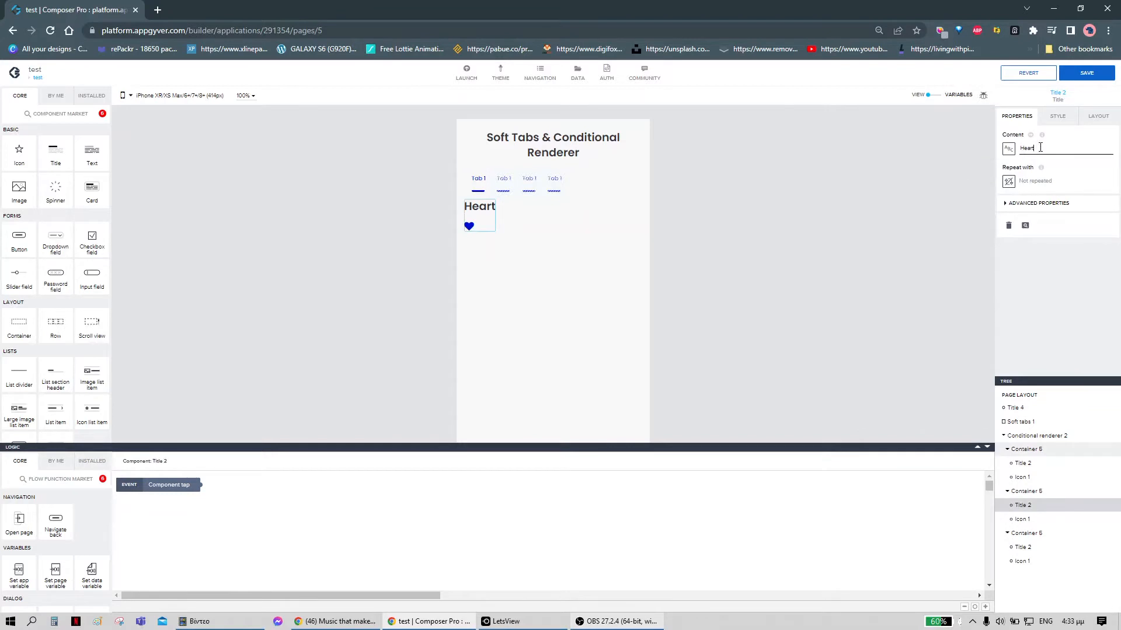
Step: Title the third container House and pick the home icon for it
double_click(1026, 148)
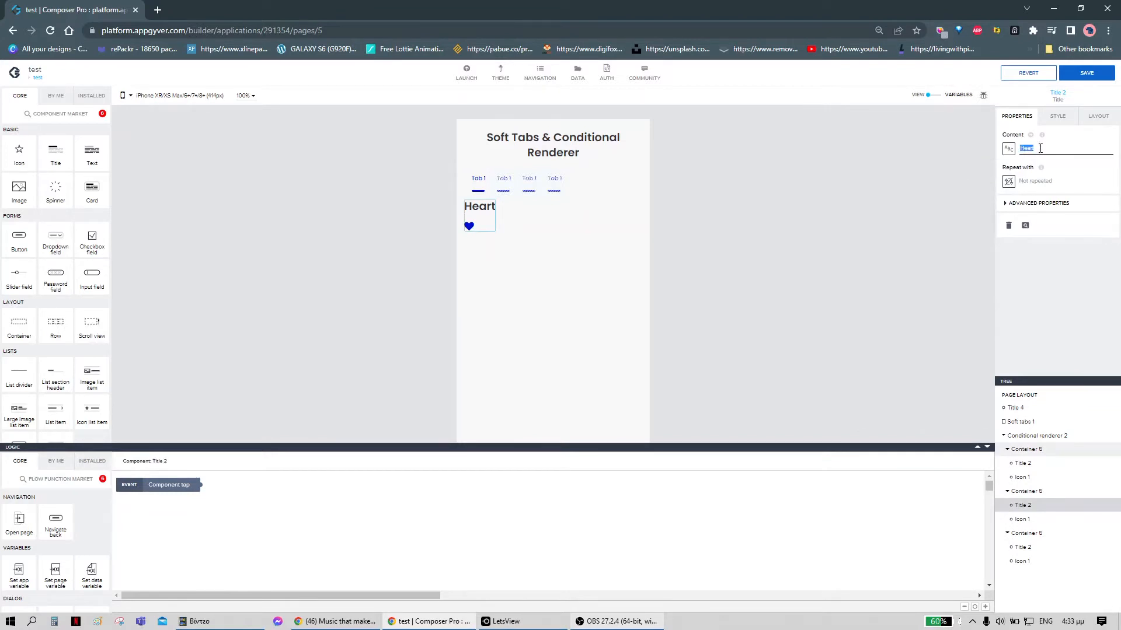
type("House")
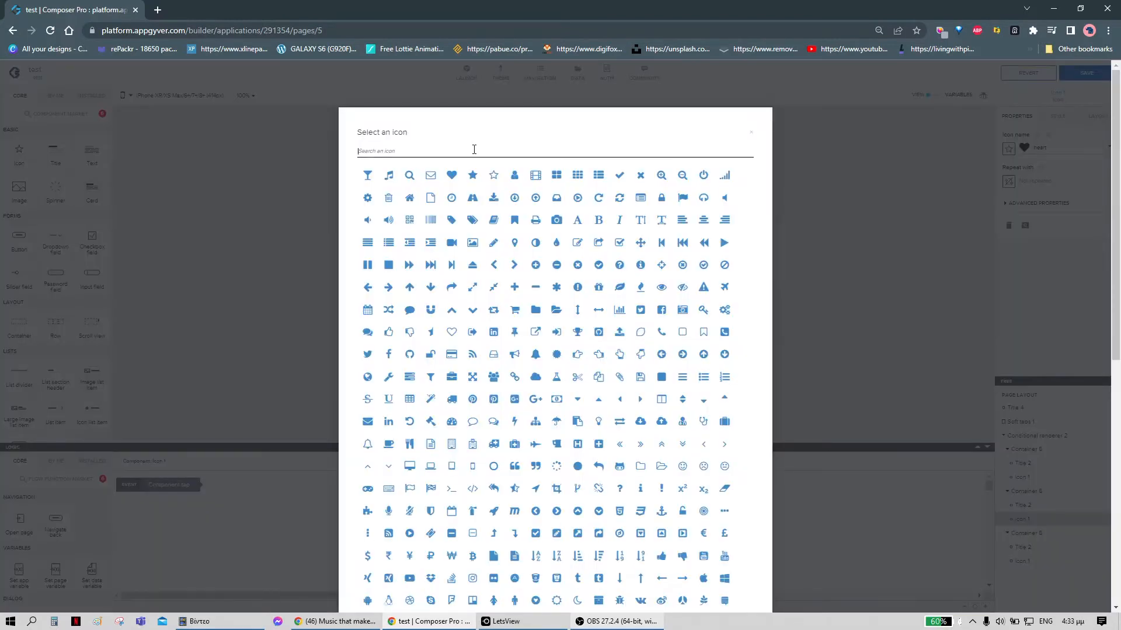
type("Ho")
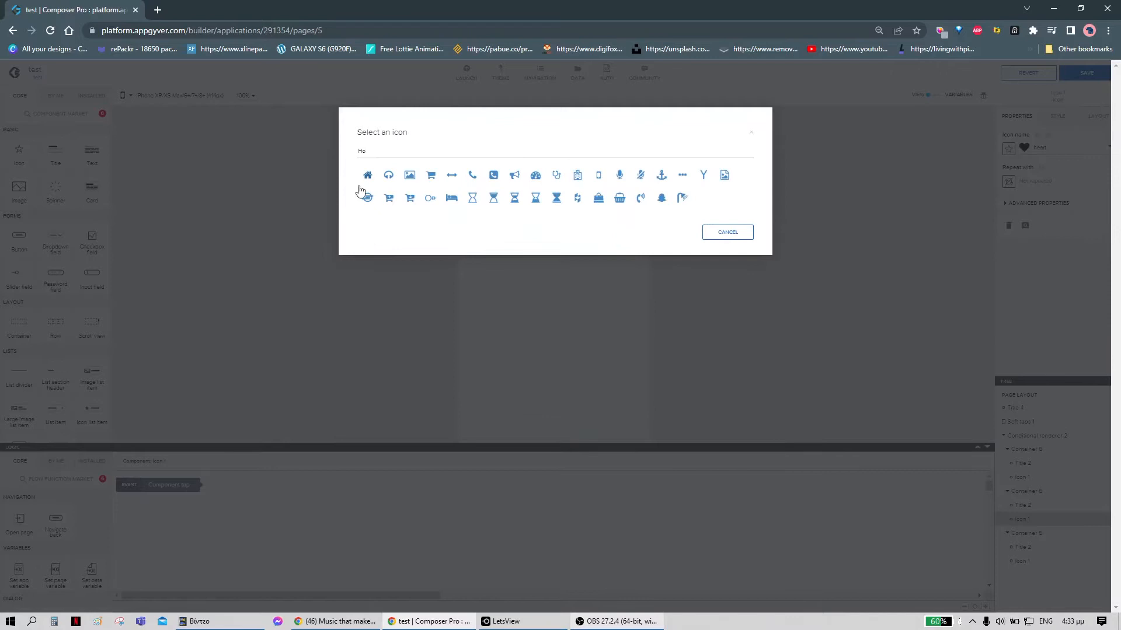
left_click(367, 175)
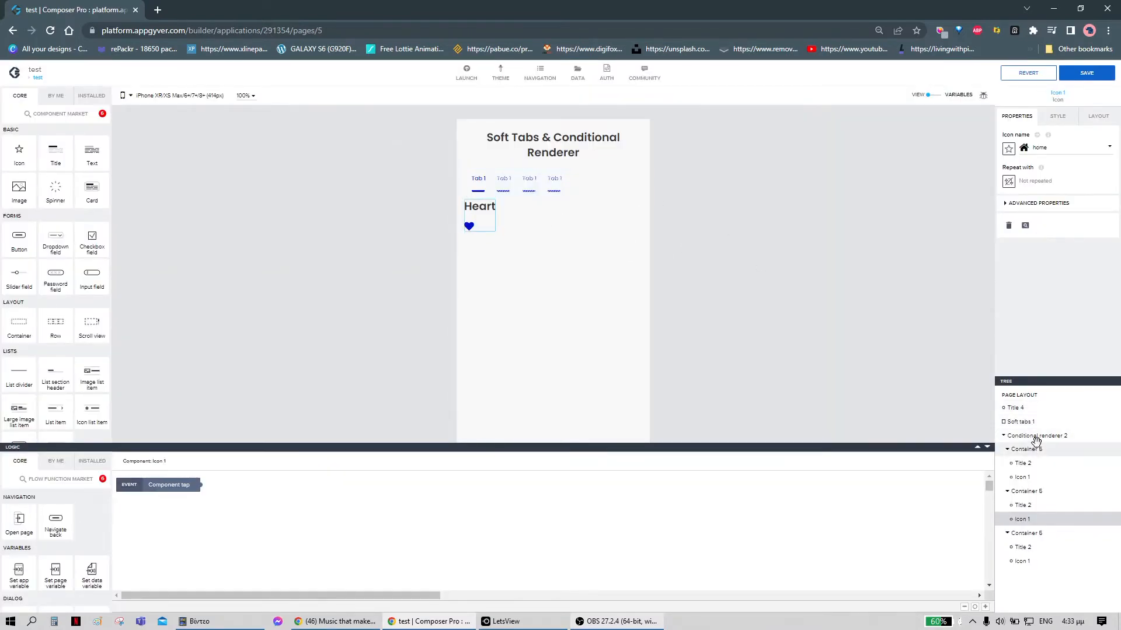
Step: Rename the Conditional renderer's render IDs to Heart, Star and House
left_click(1037, 435)
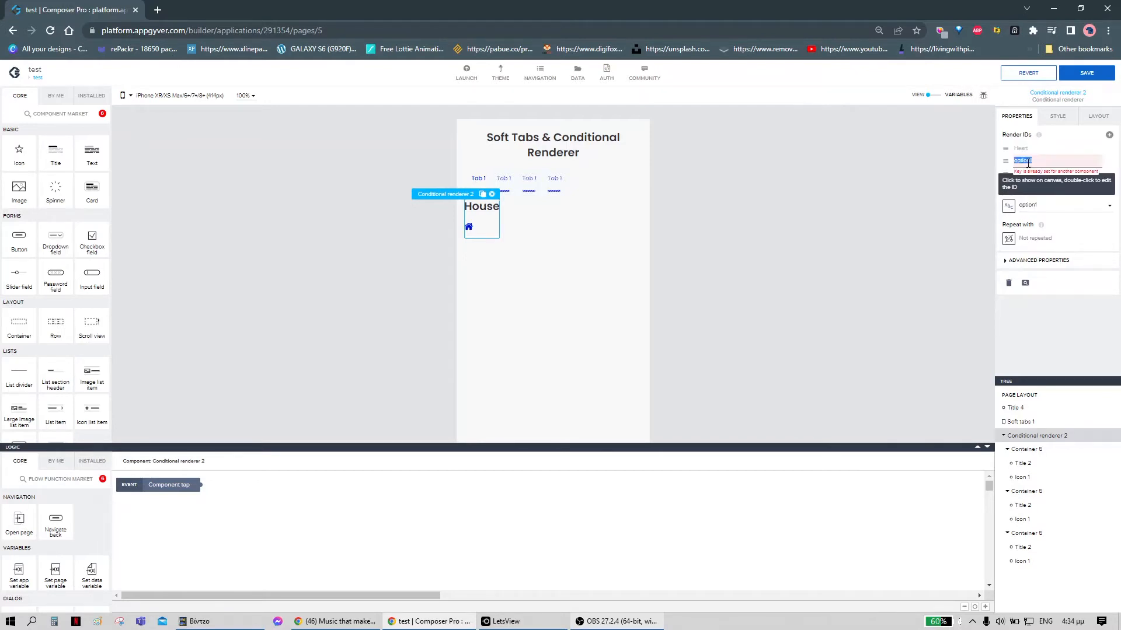
type("Star")
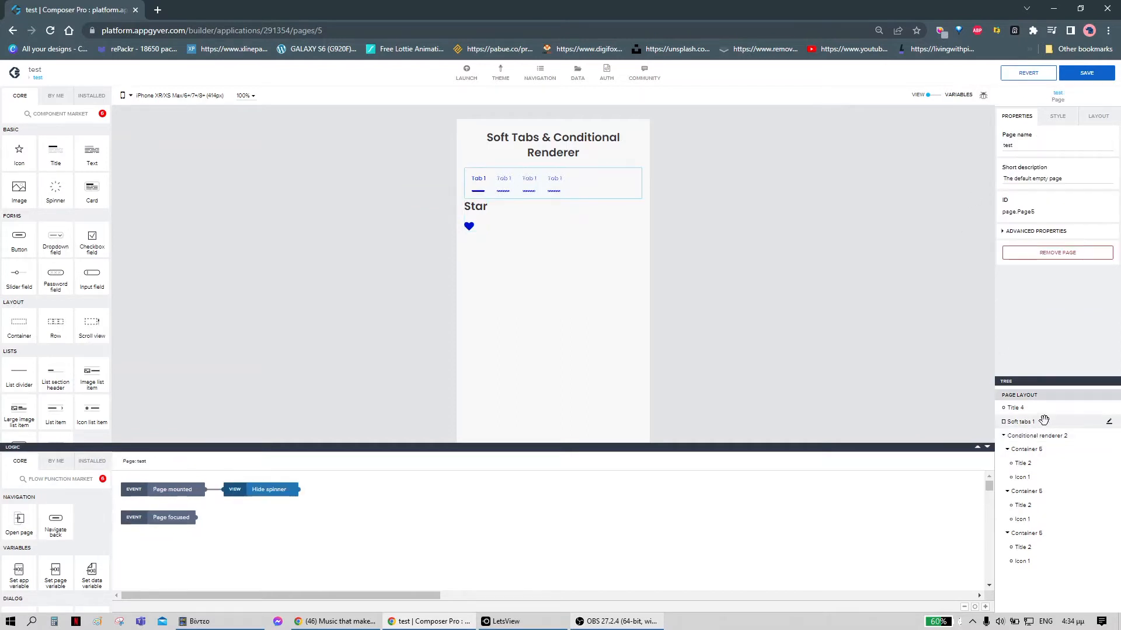
Step: Fill the soft tabs' list of values with Heart, Star and House ids and labels, and save it
left_click(550, 182)
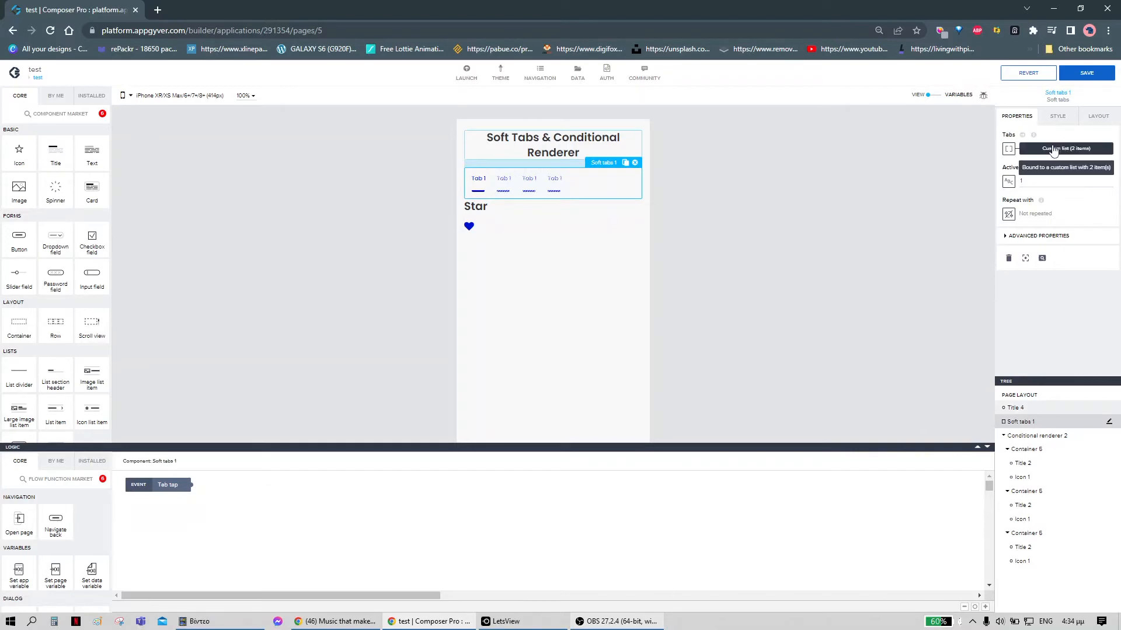
left_click(1064, 148)
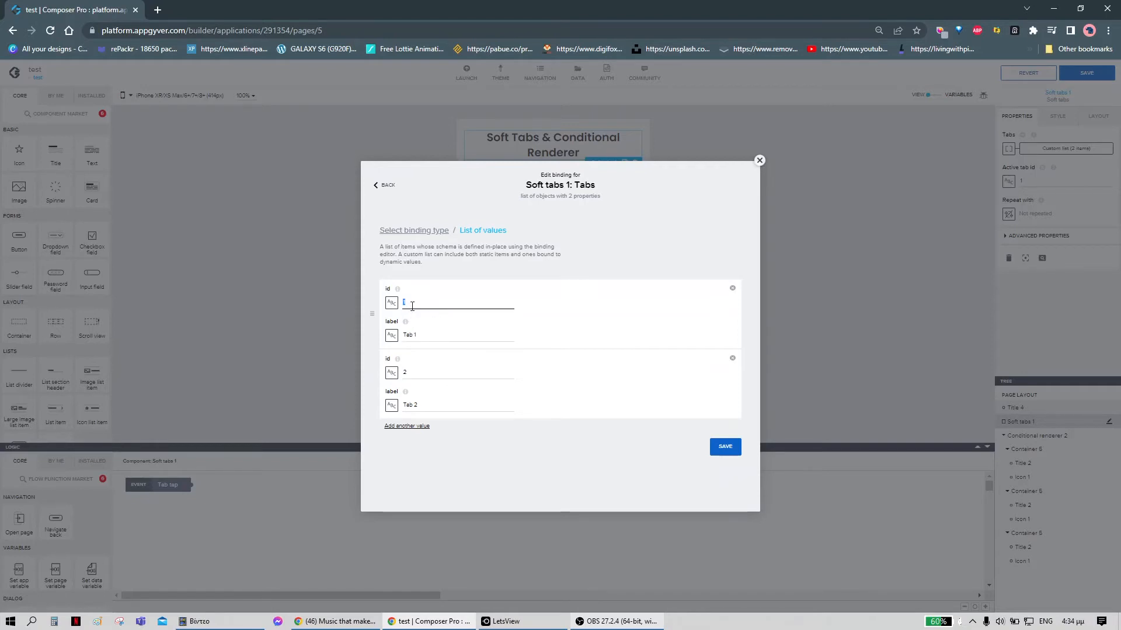
type("Heart")
left_click(457, 403)
type("Star")
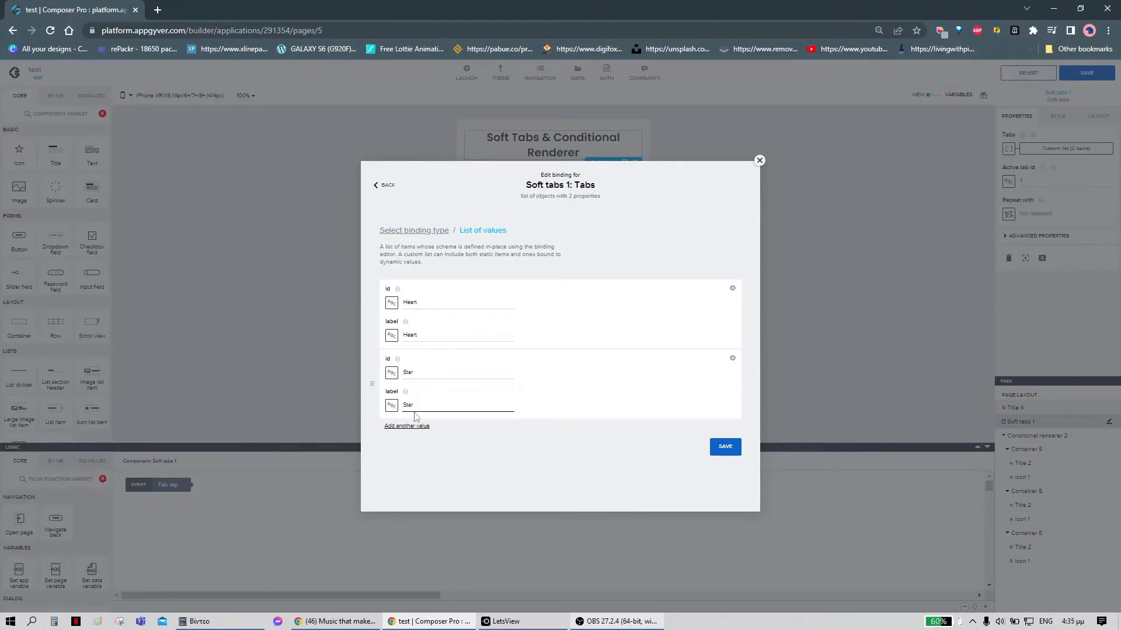
left_click(406, 425)
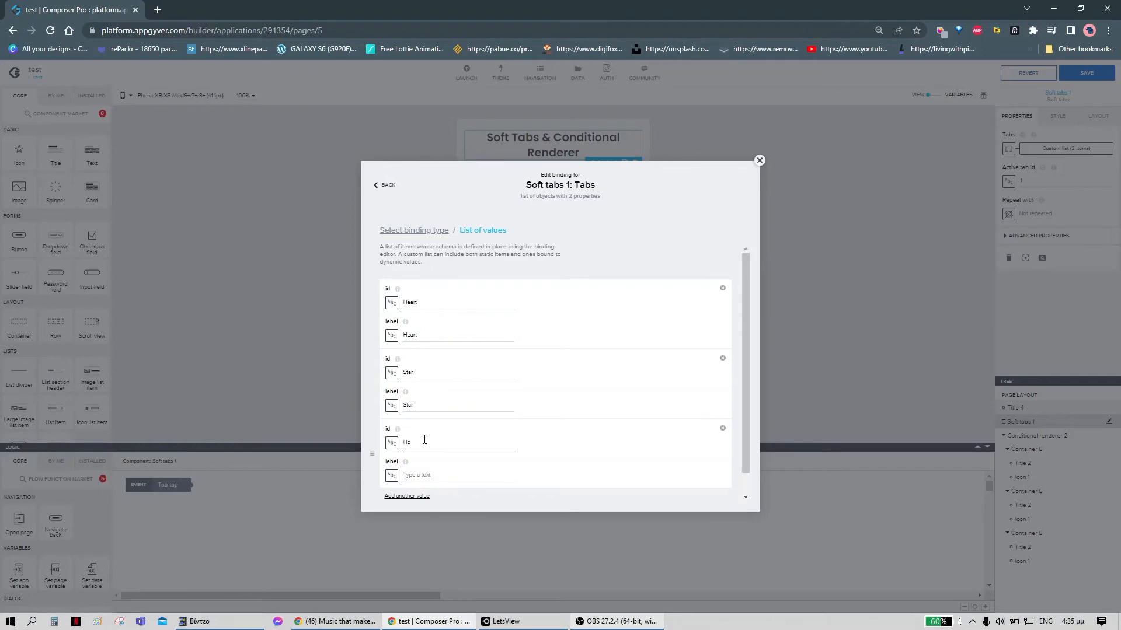
type("House")
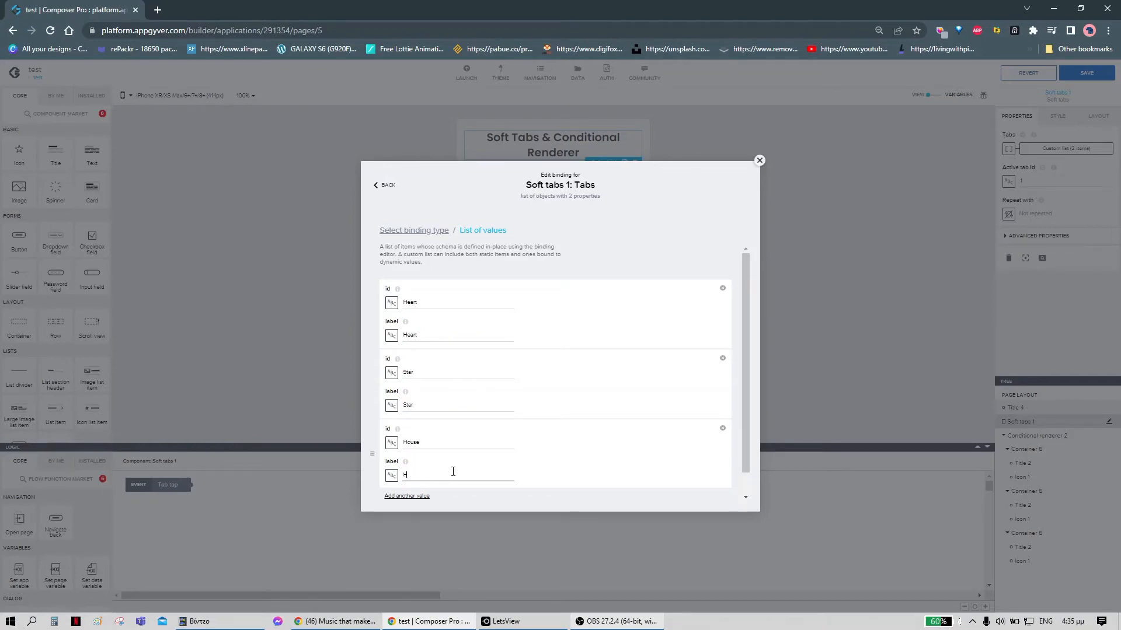
type("ouse")
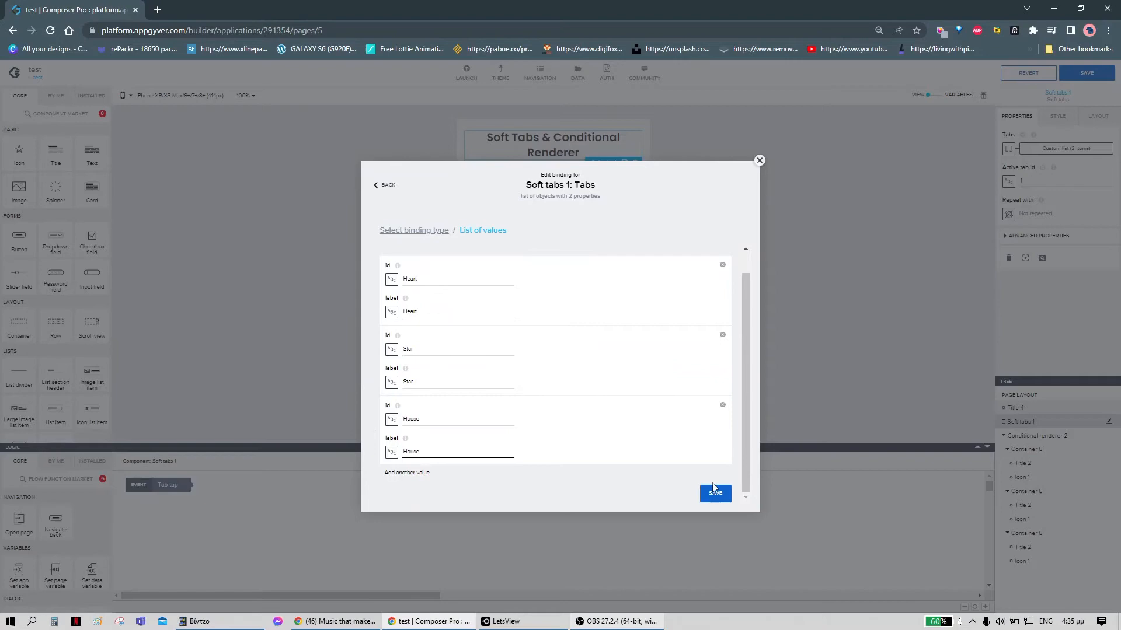
left_click(715, 493)
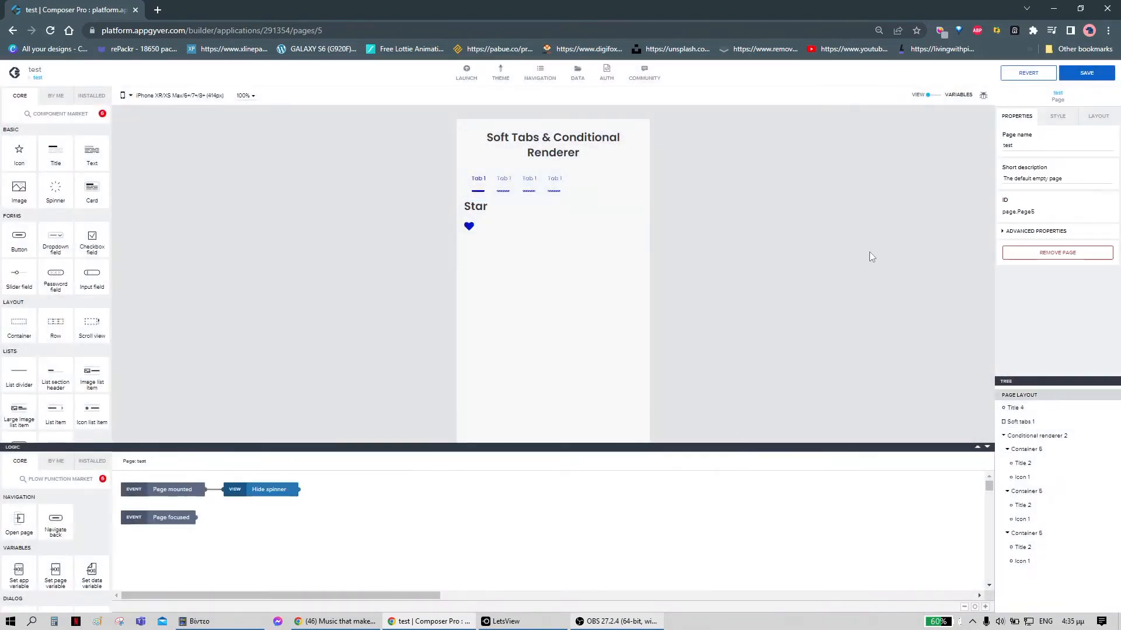
mouse_move(938, 150)
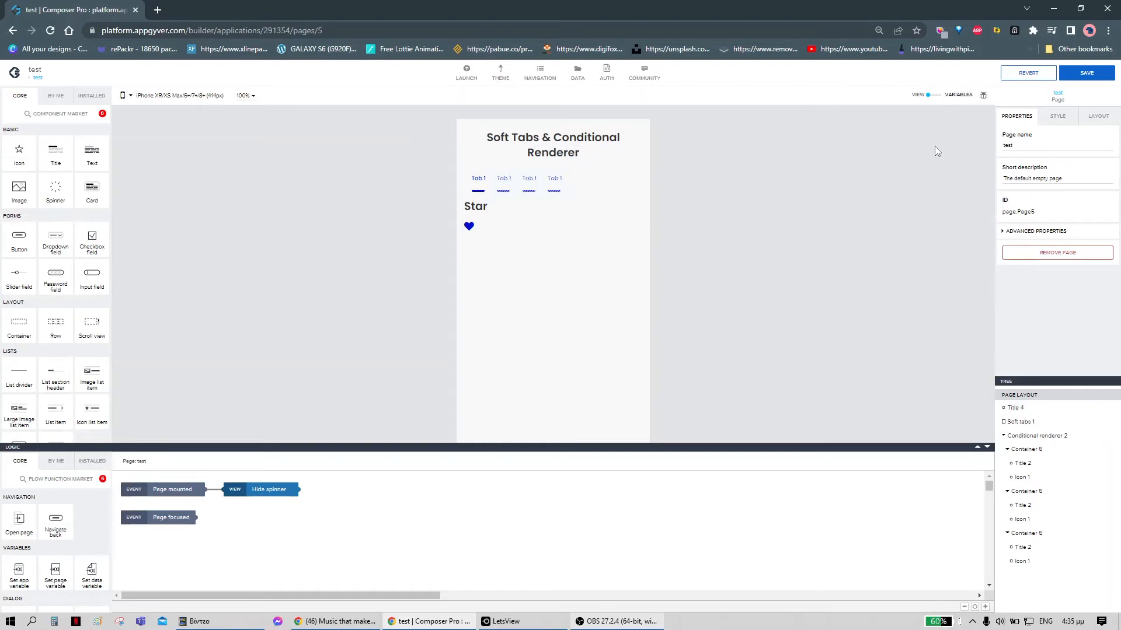
Step: Add a new page variable and rename it Tab_id
left_click(957, 94)
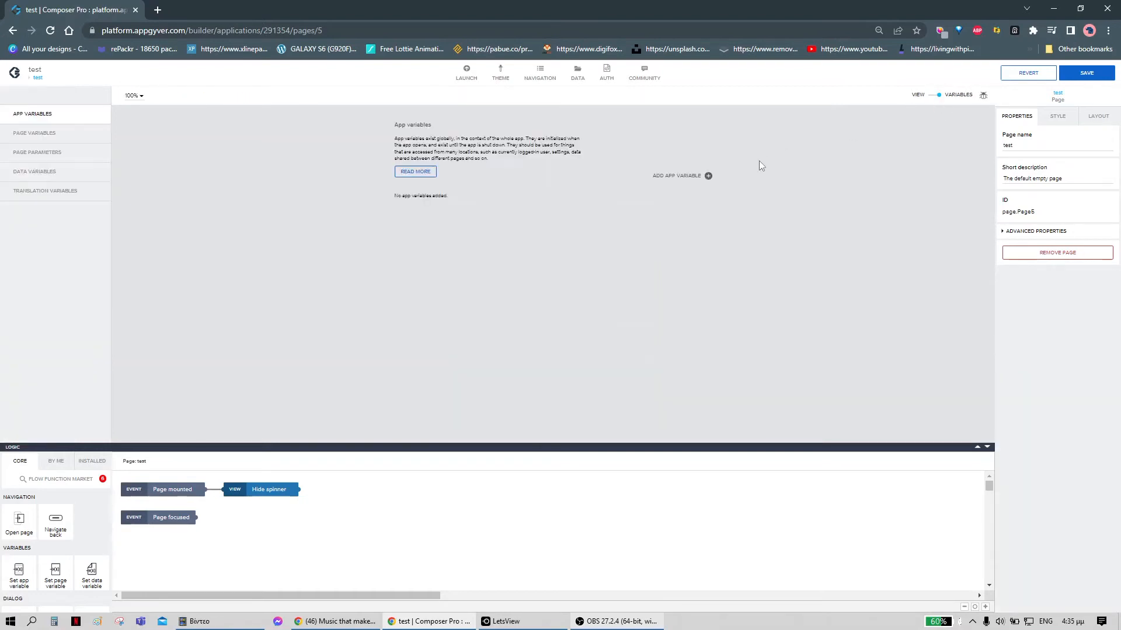
left_click(34, 133)
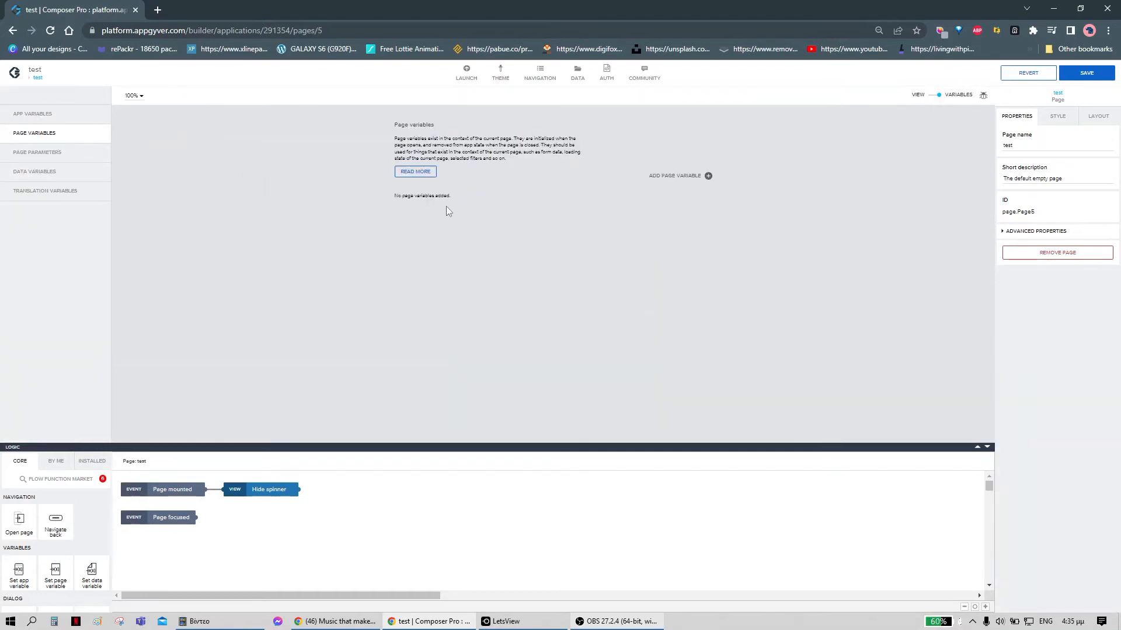
mouse_move(595, 168)
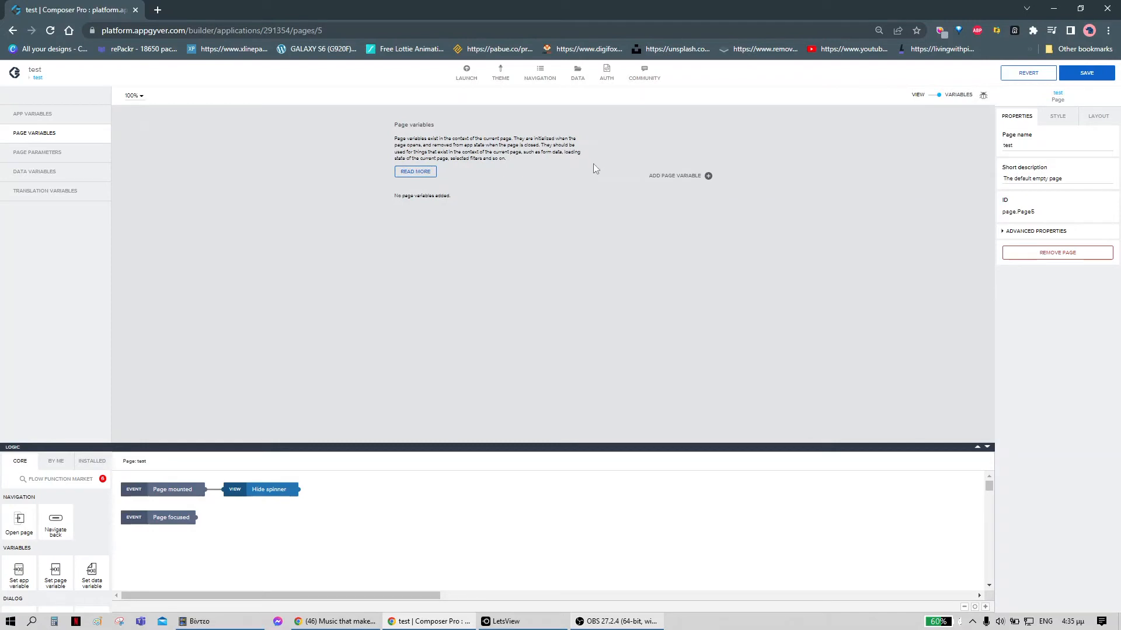
left_click(707, 176)
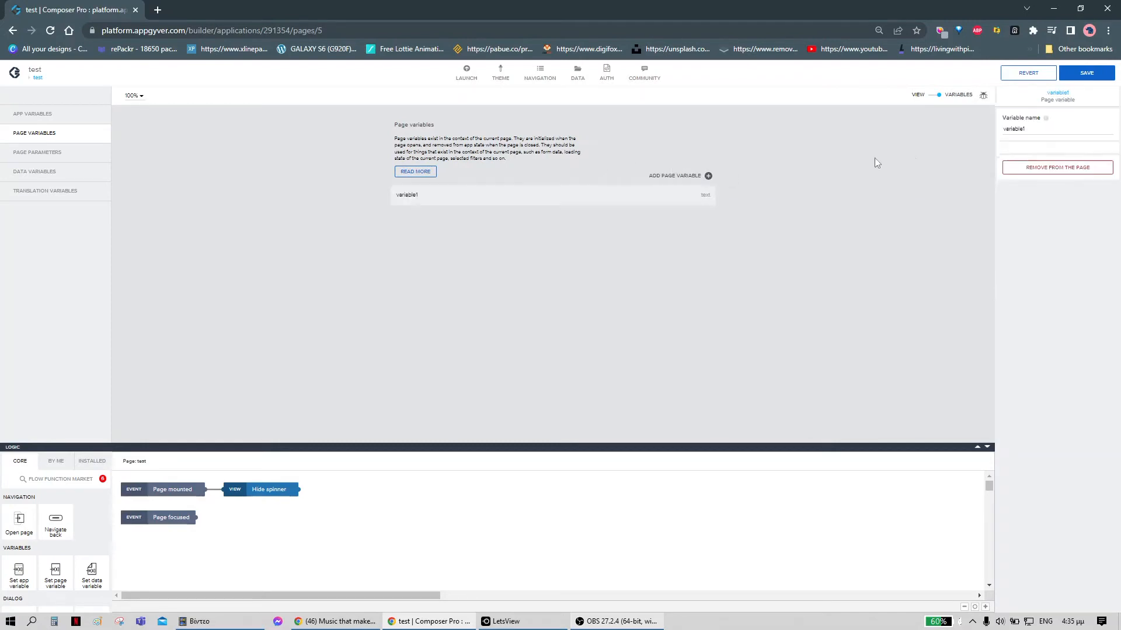
left_click(1030, 129)
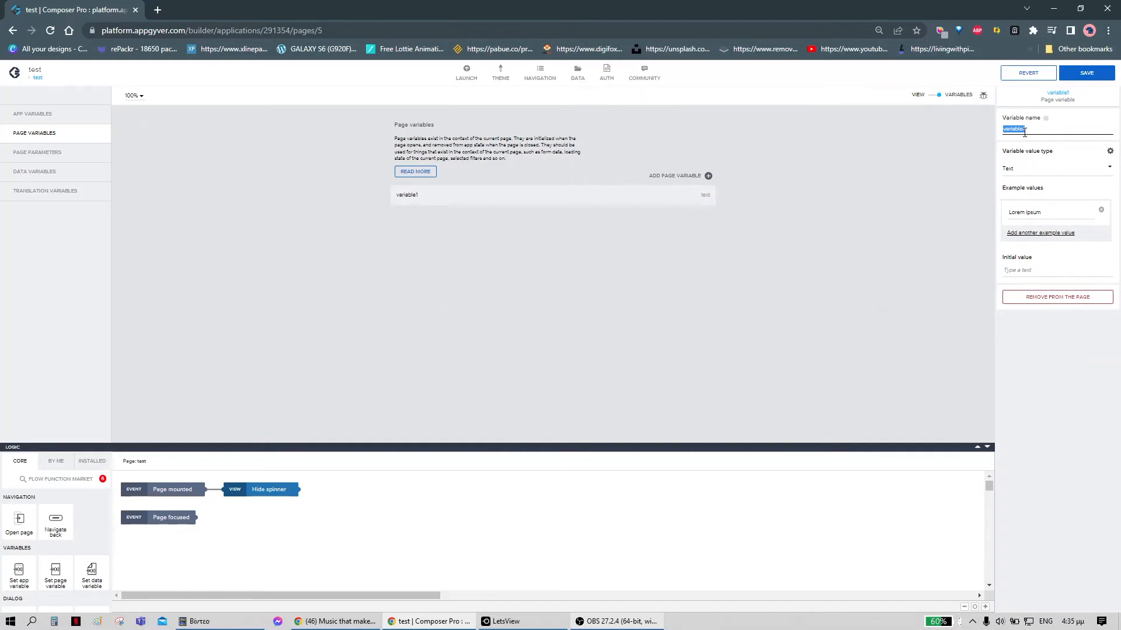
type("Tab_id")
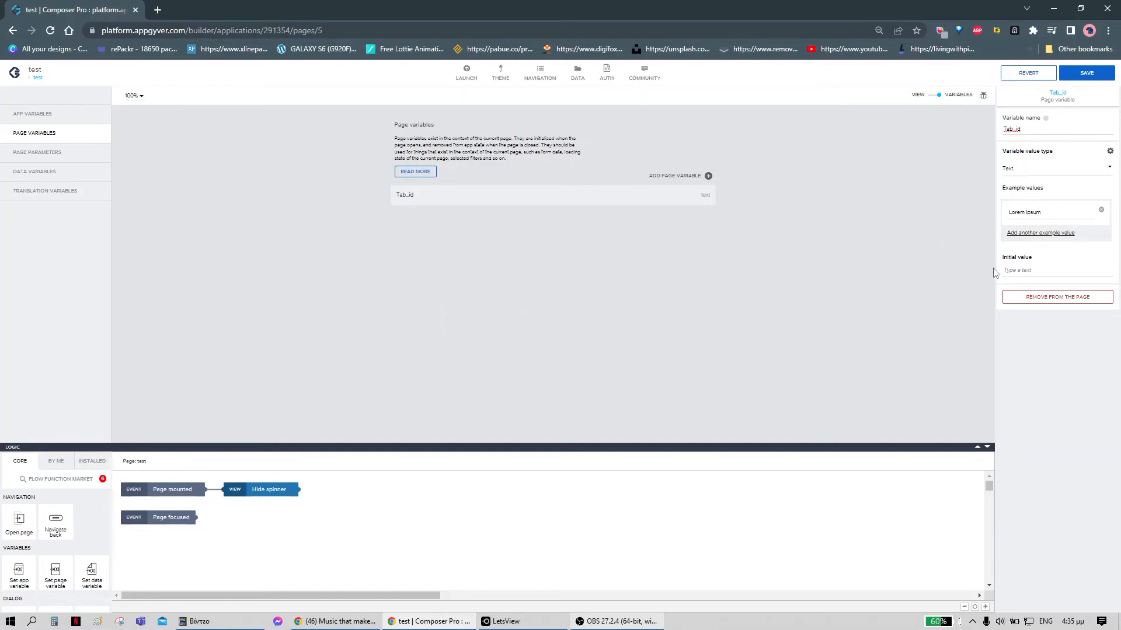
Step: Set Tab_id's initial value to Heart
left_click(1054, 270)
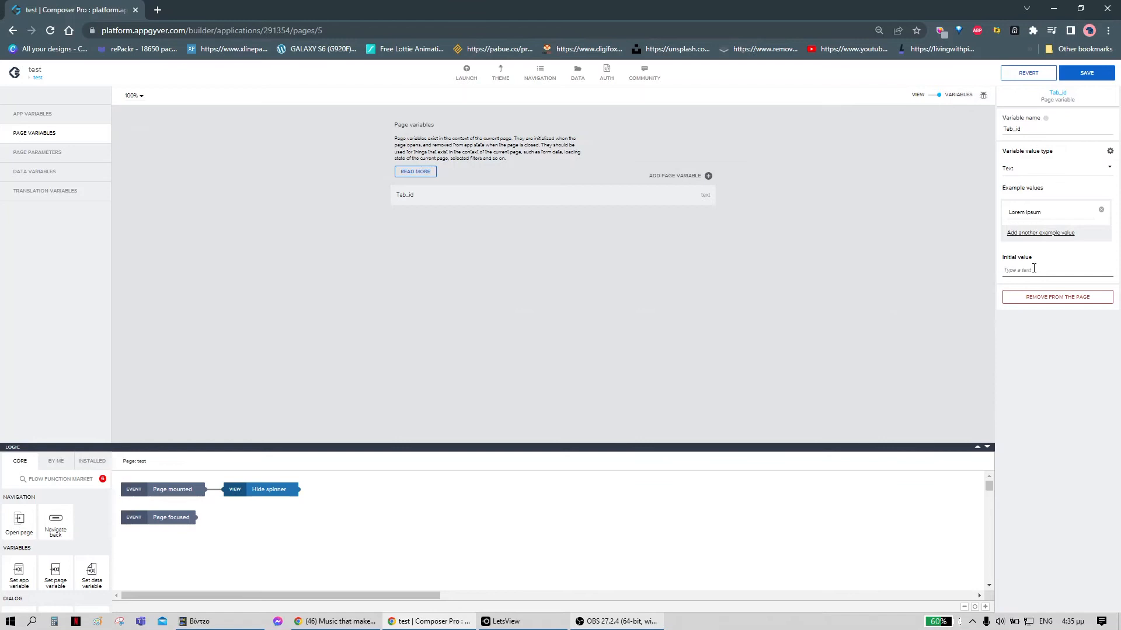
type("4")
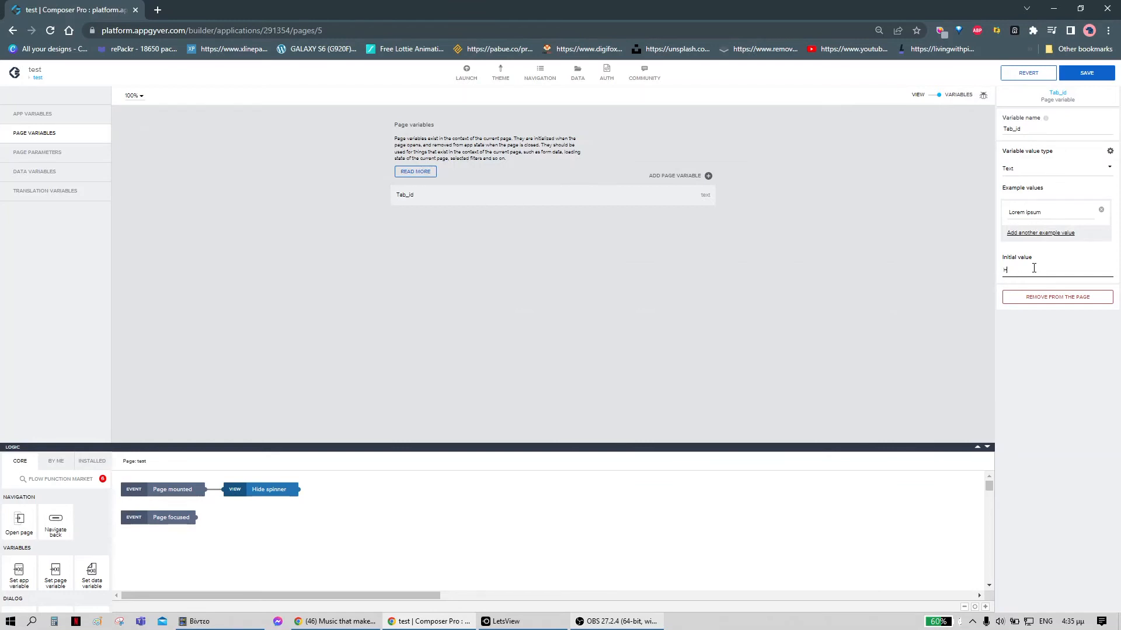
type("Heart")
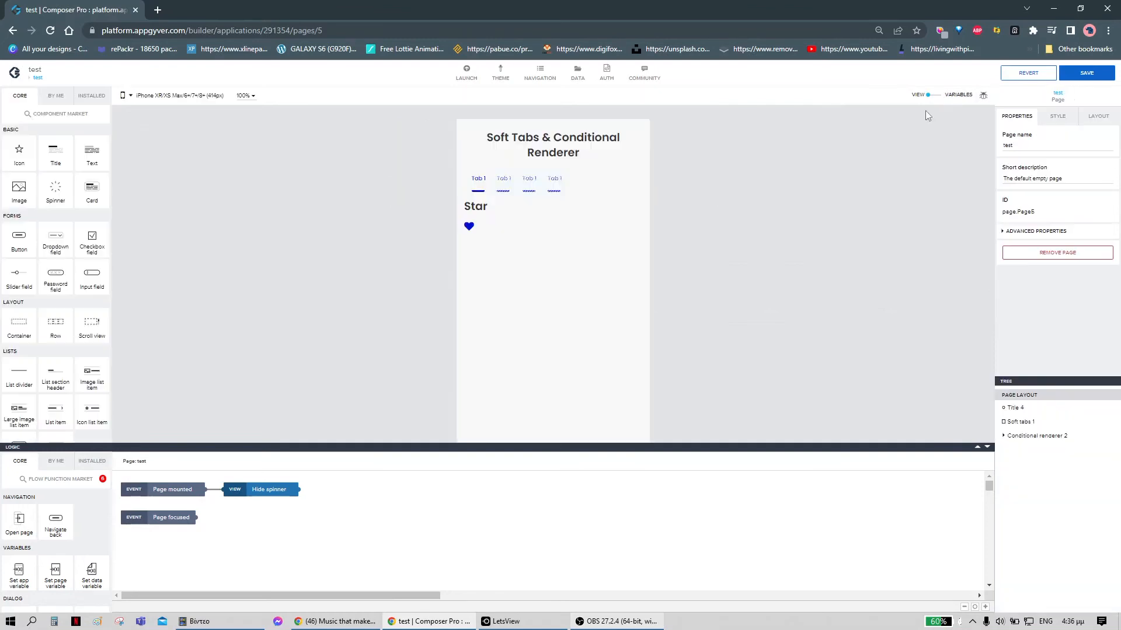
Step: Bind the soft tabs' Active tab id to the Tab_id page variable and save the binding
left_click(552, 182)
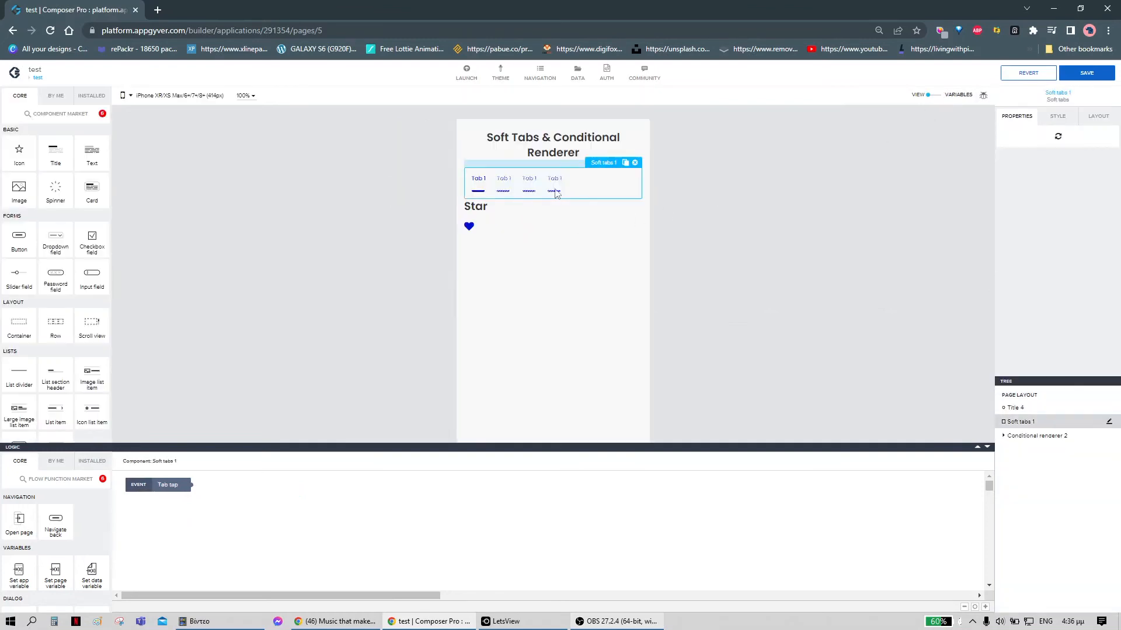
left_click(552, 179)
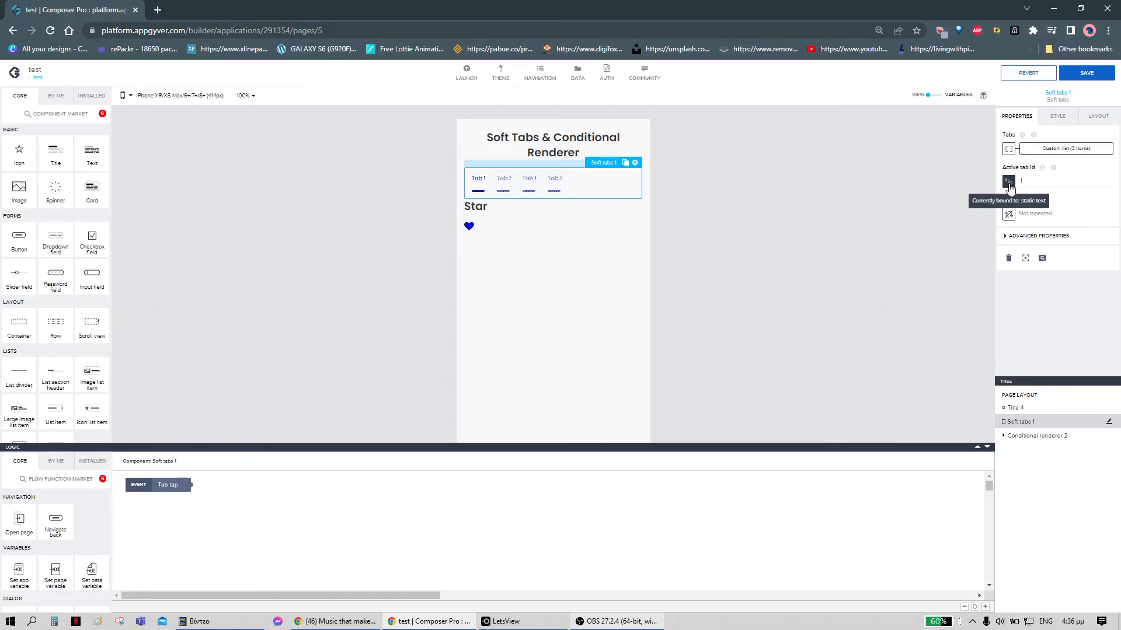
left_click(1009, 181)
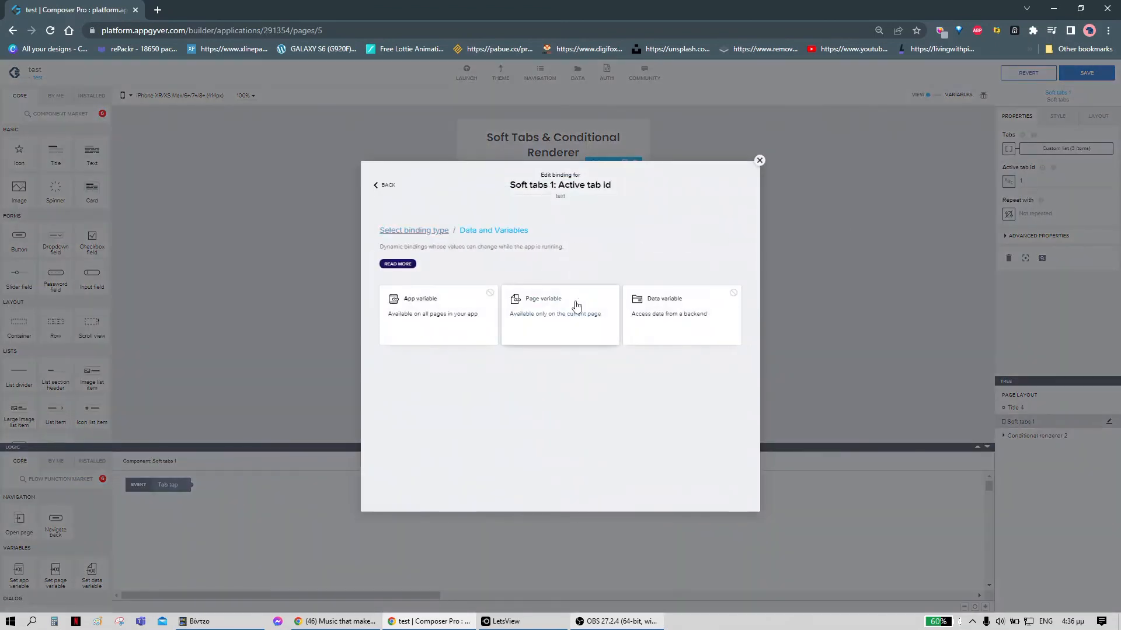
left_click(559, 314)
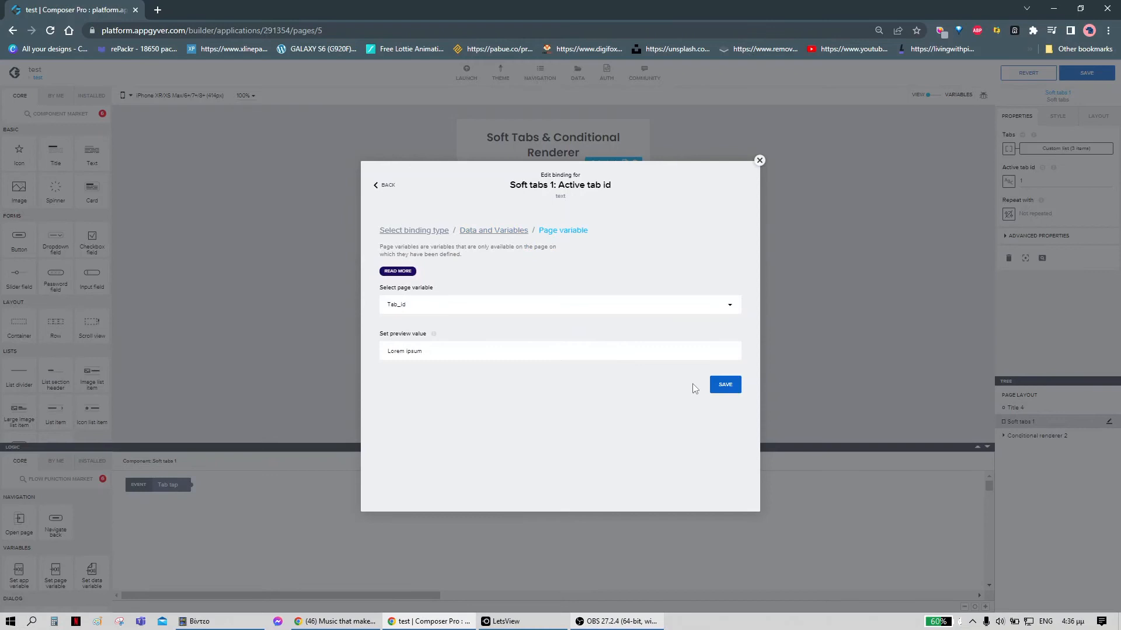
left_click(724, 384)
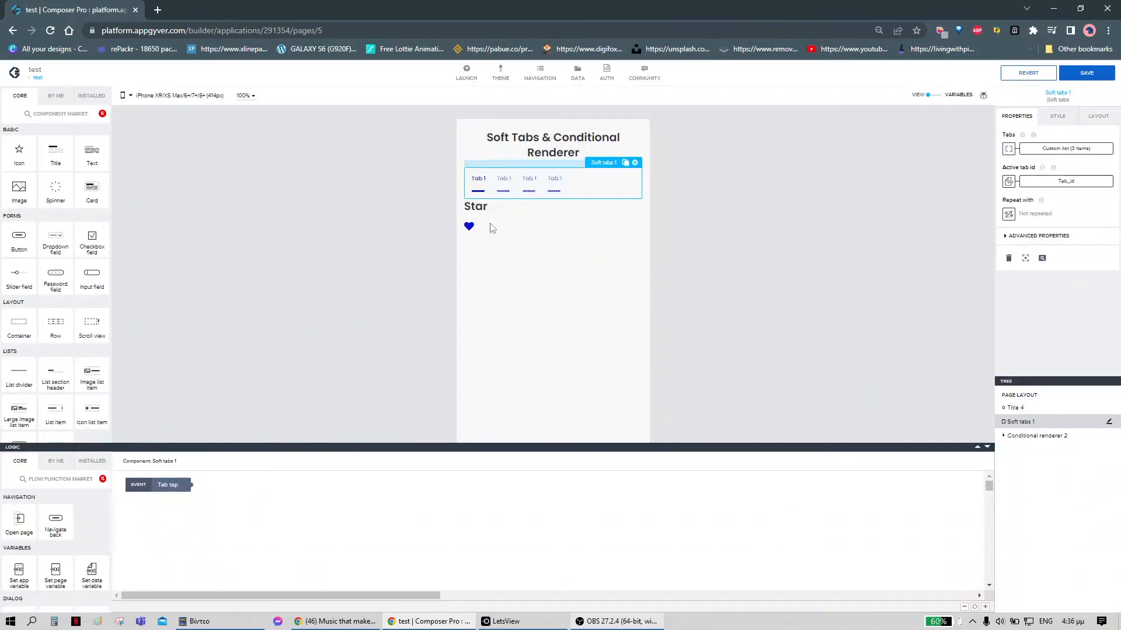
left_click(1037, 436)
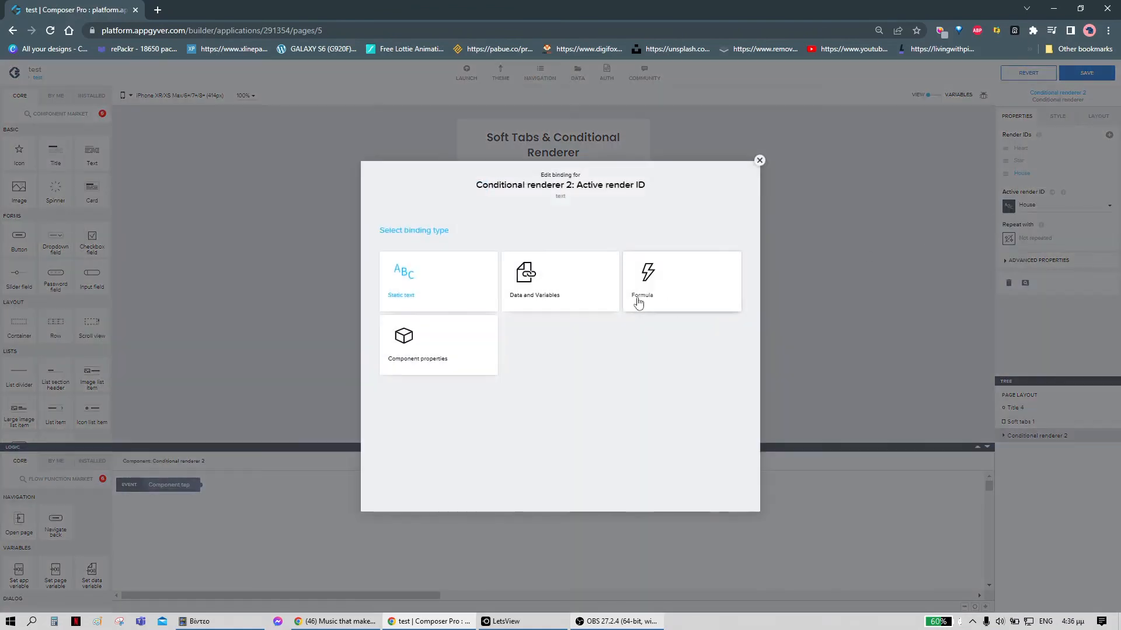
Step: Bind Active render ID to page variable Tab_id with preview value Heart, then save the app
left_click(559, 281)
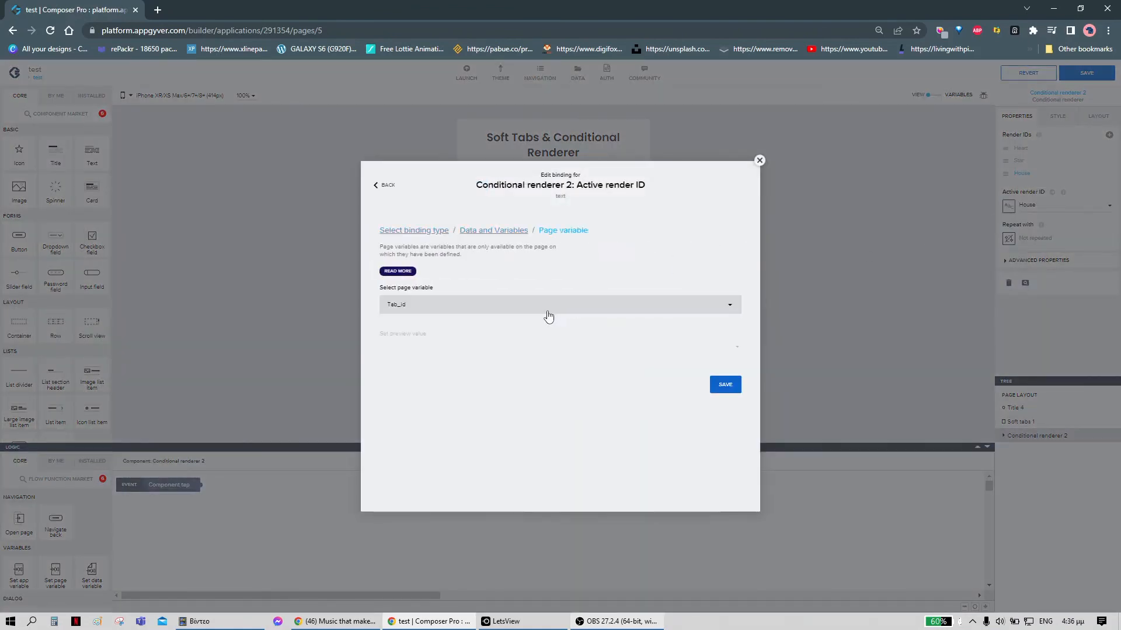
left_click(560, 347)
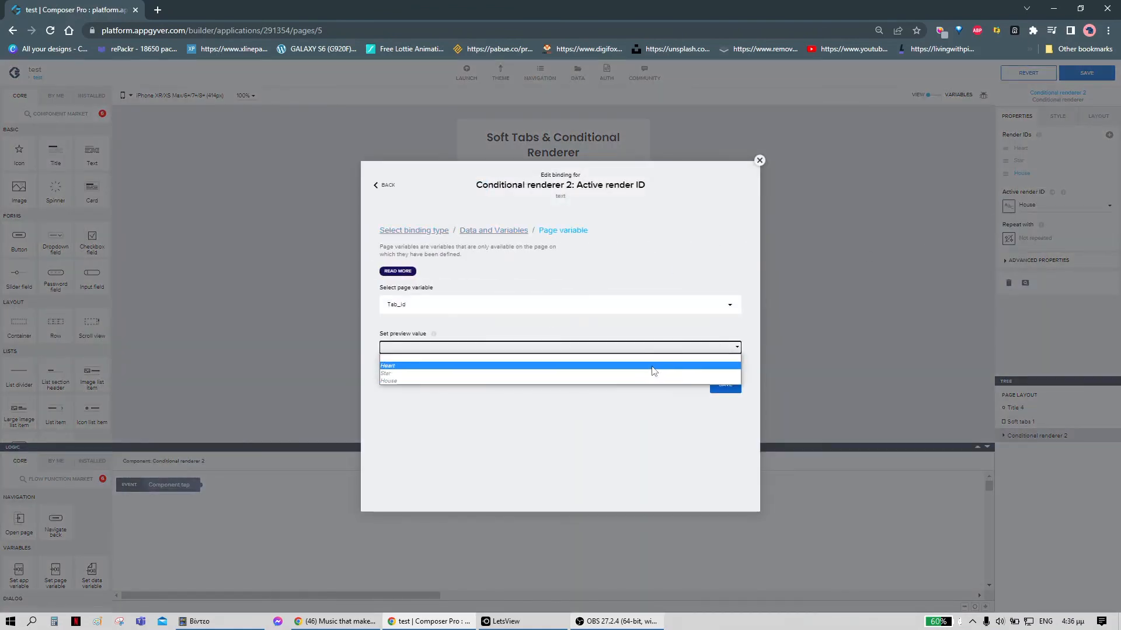
mouse_move(647, 368)
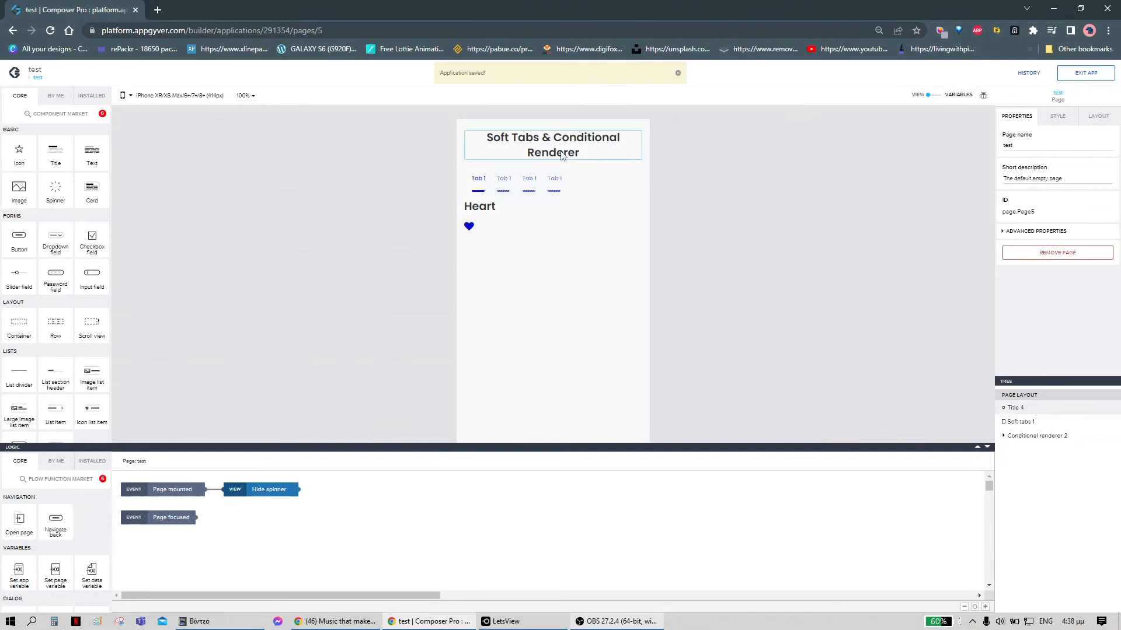
left_click(552, 145)
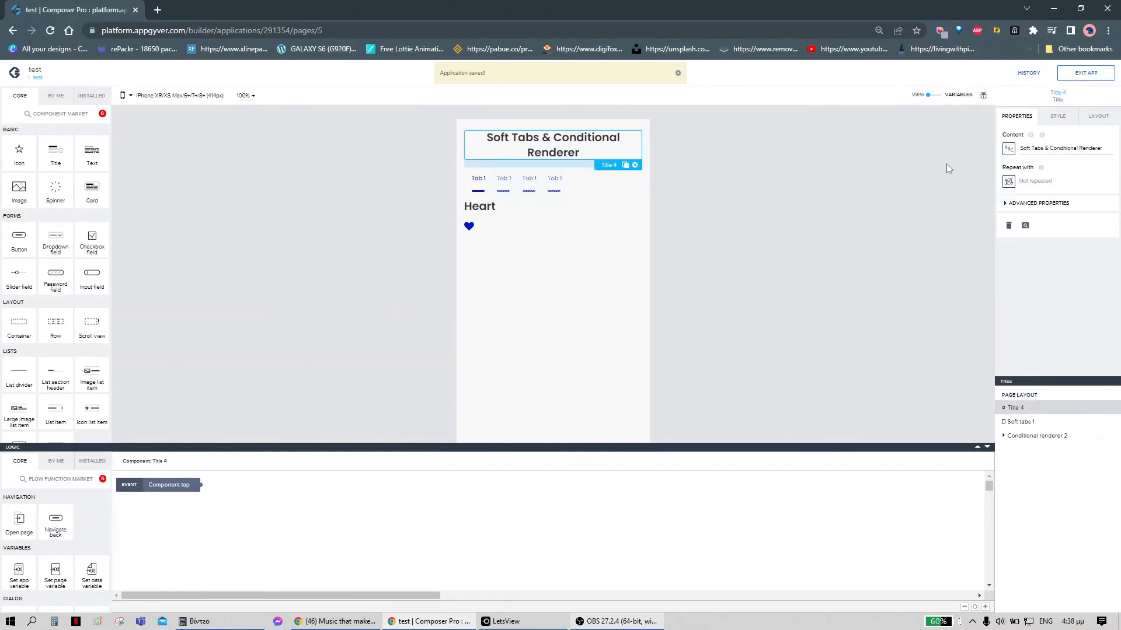